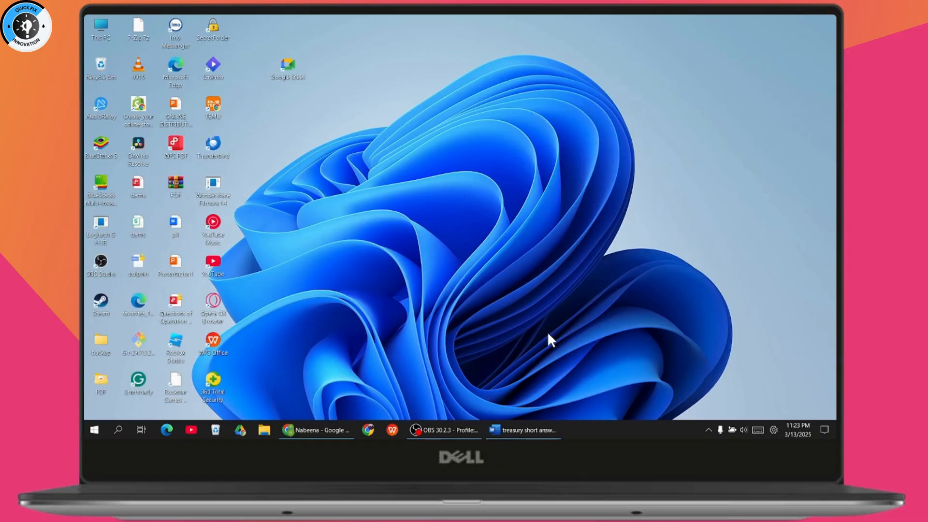
Step: Bring the treasury short answers document forward and move to its final page
click(522, 429)
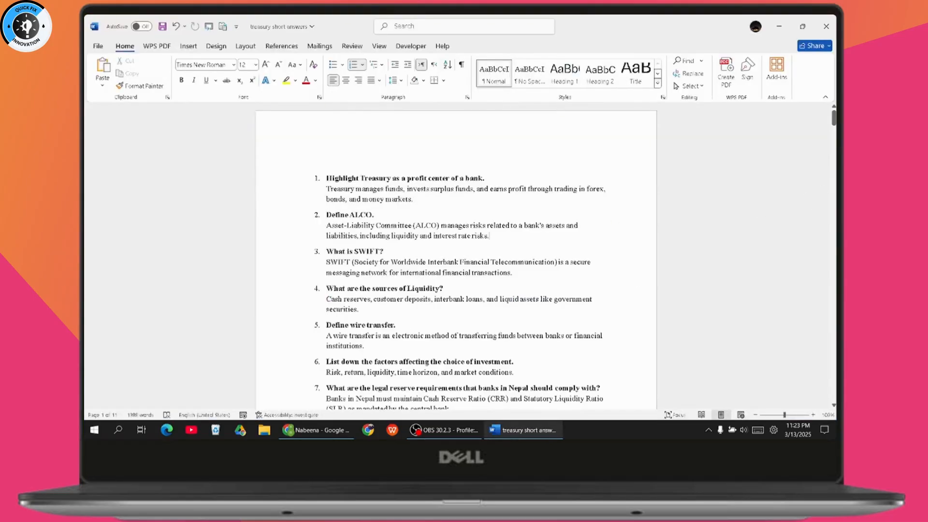
scroll(down, 3)
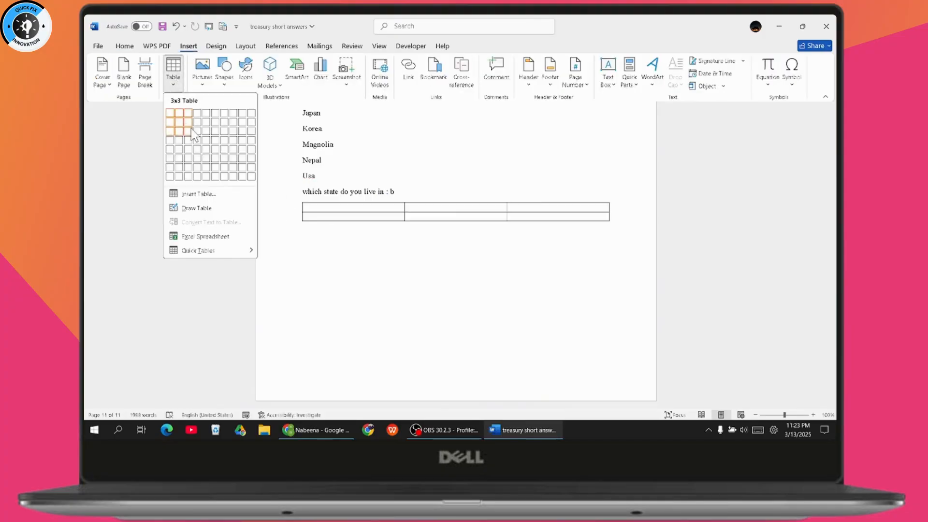
Step: Insert an empty table of seven columns by six rows below the country list question
click(194, 134)
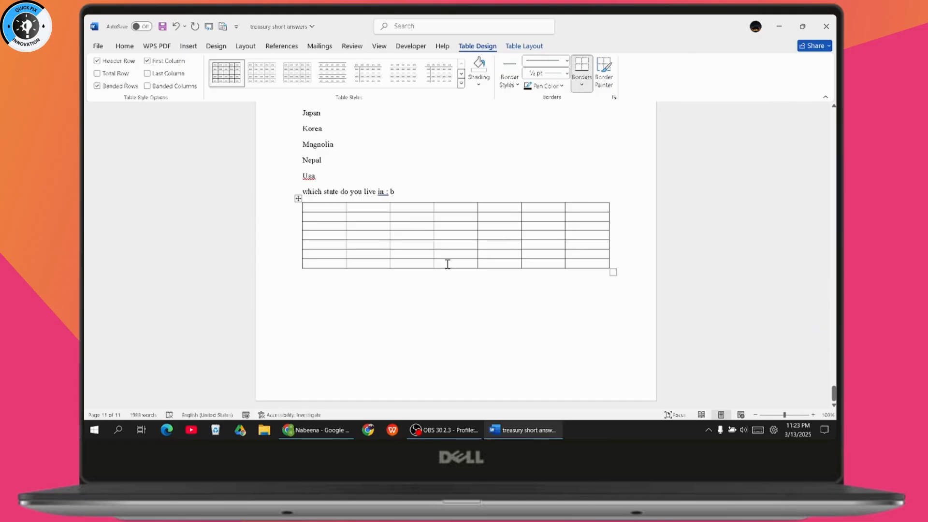
mouse_move(447, 265)
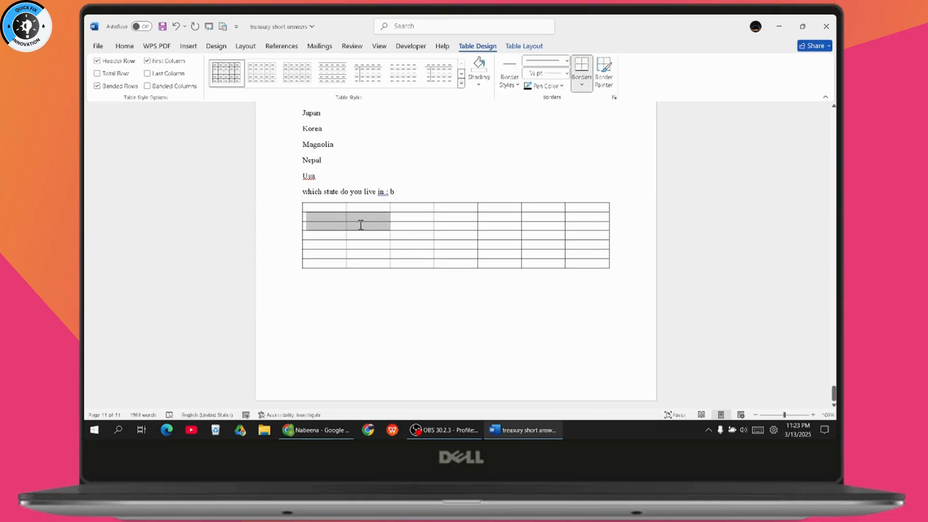
Step: Merge the selected block spanning the first three columns into one cell via Table Layout
click(410, 223)
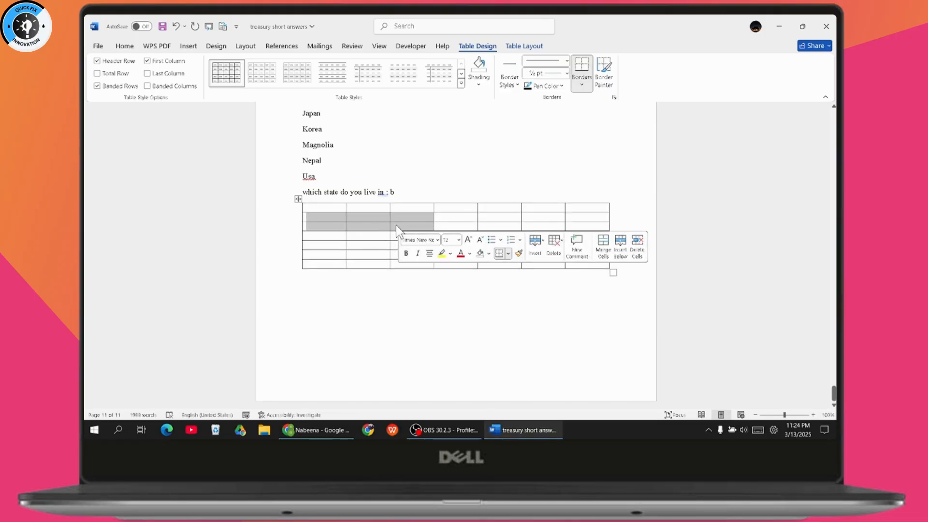
click(523, 46)
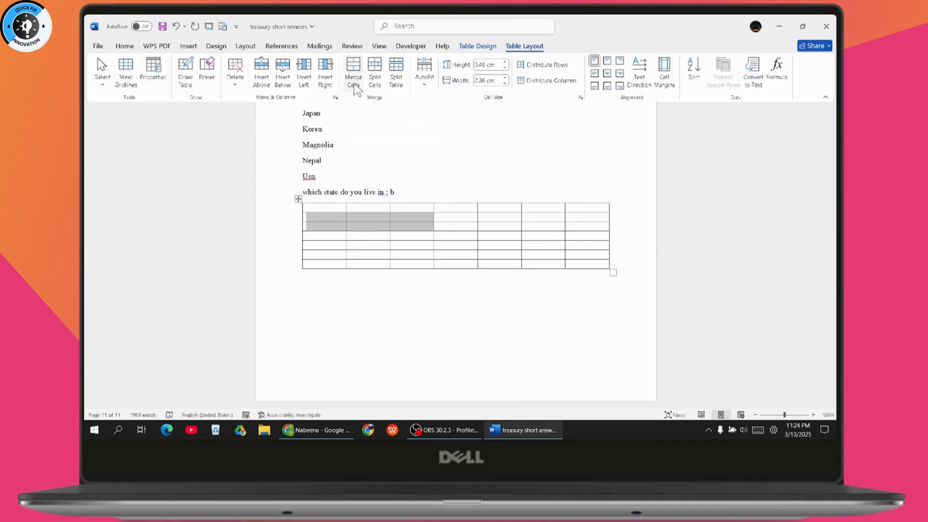
click(353, 70)
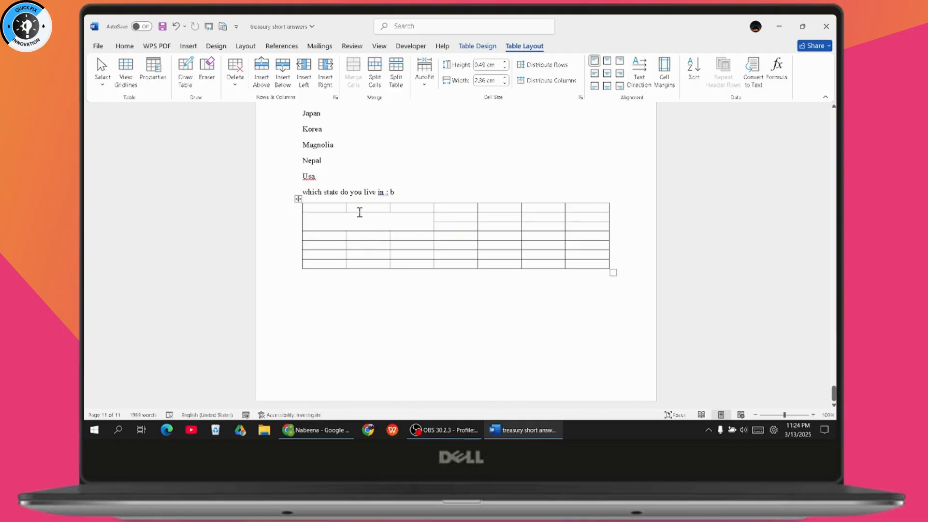
click(531, 226)
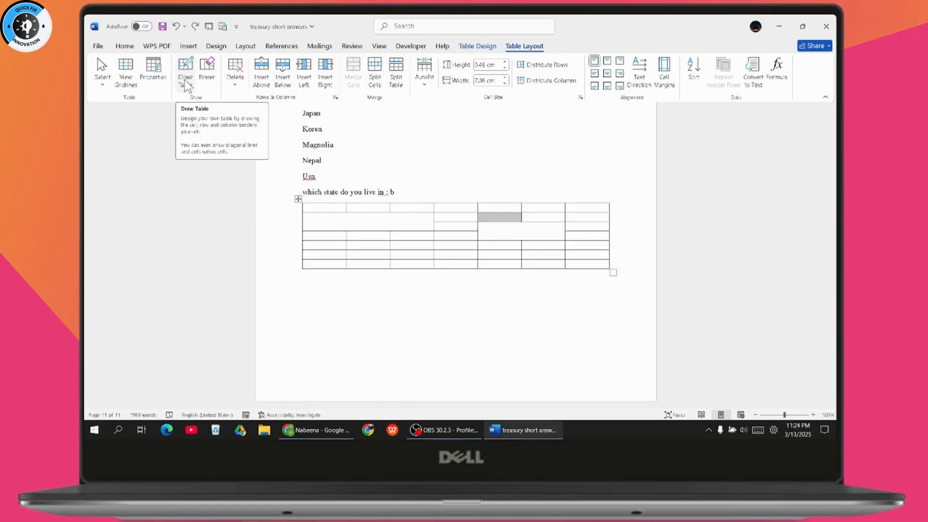
Step: Redraw borders inside the merged block with Draw Table, then arm the Eraser
click(186, 70)
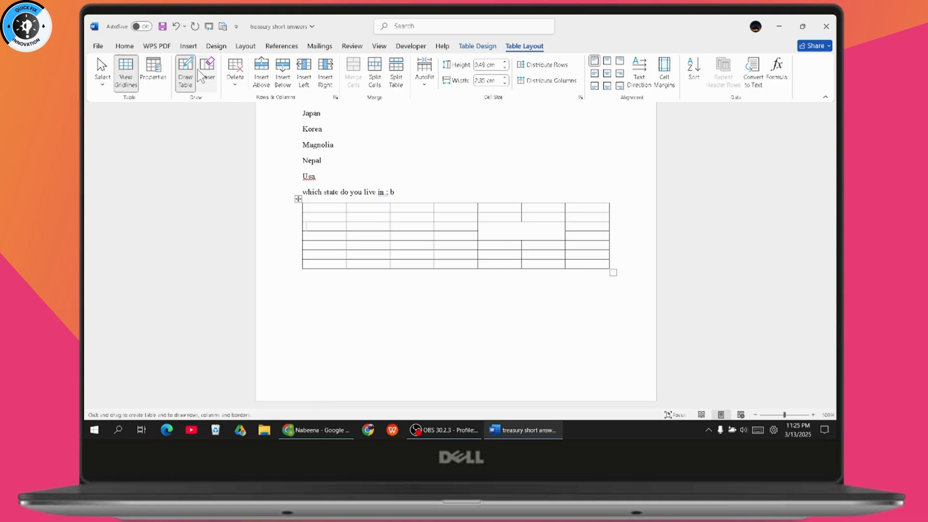
click(207, 70)
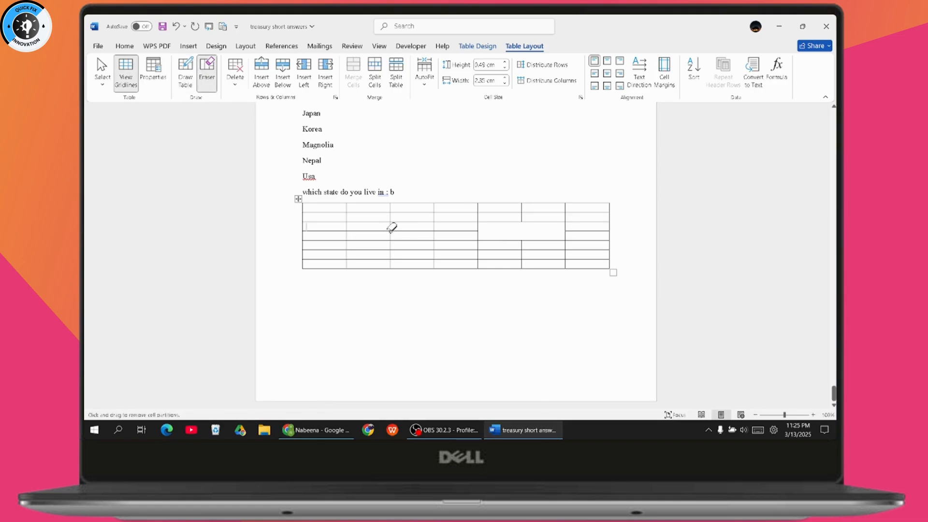